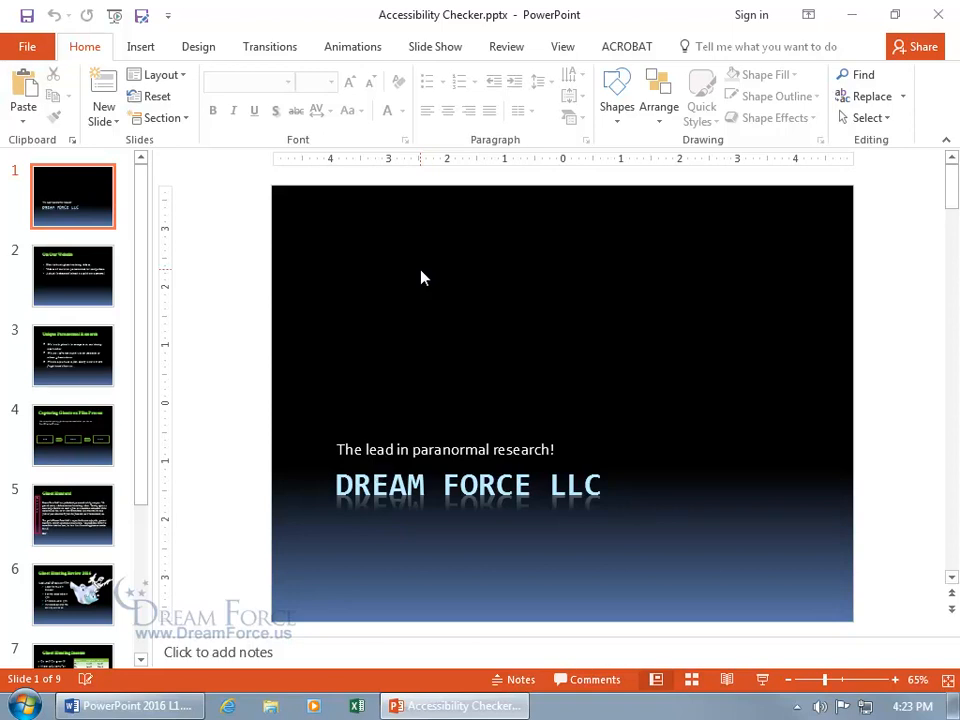
mouse_move(322, 314)
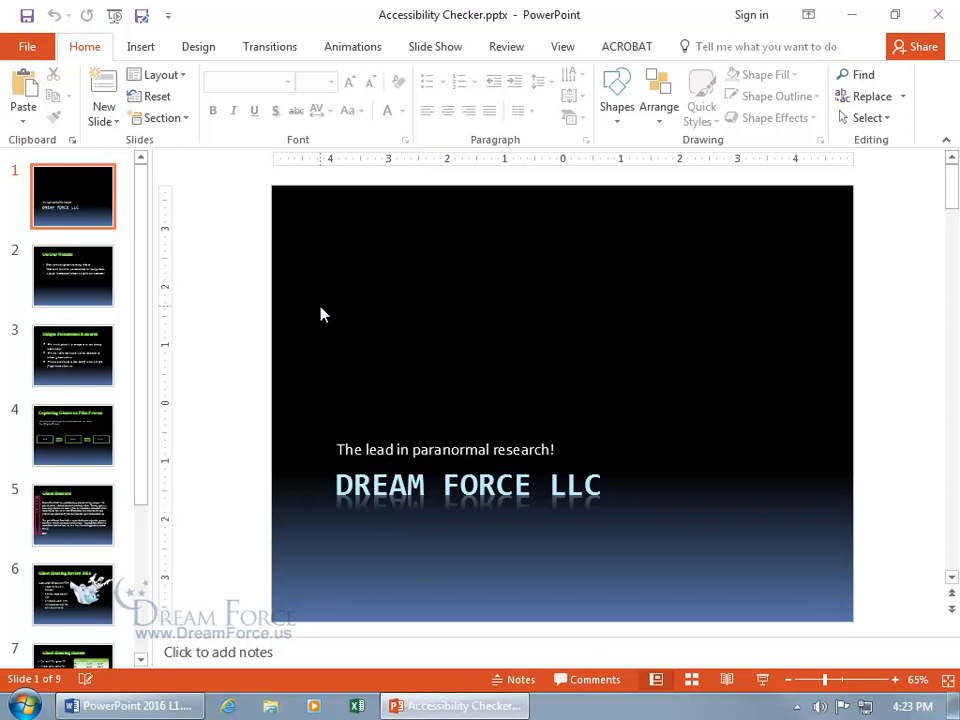
mouse_move(330, 306)
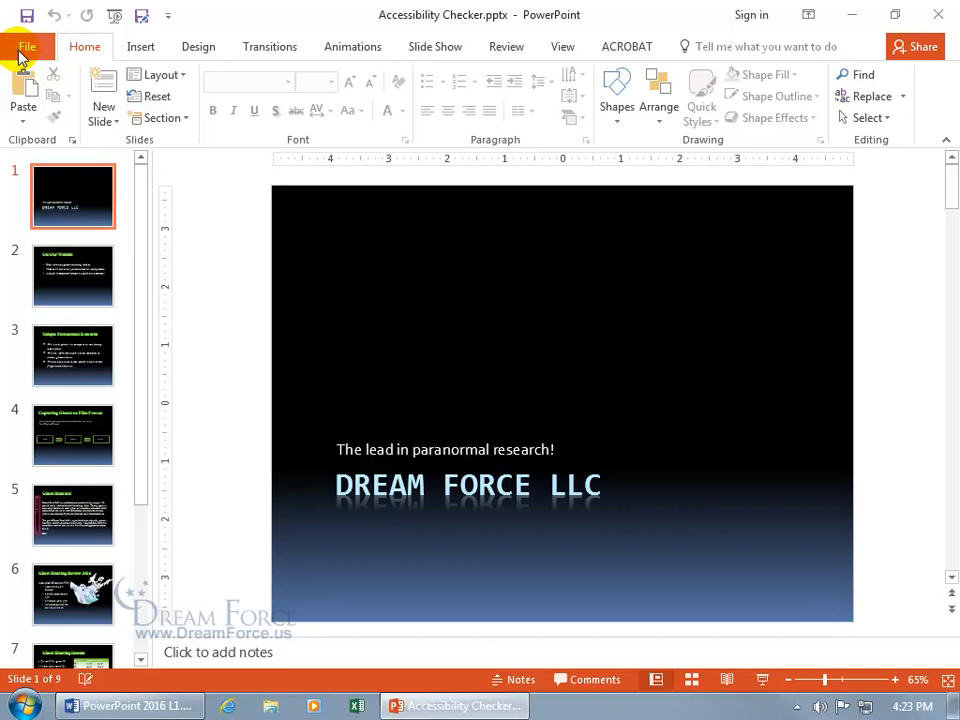
Run Check Accessibility from File > Info > Check for Issues on the presentation
click(27, 46)
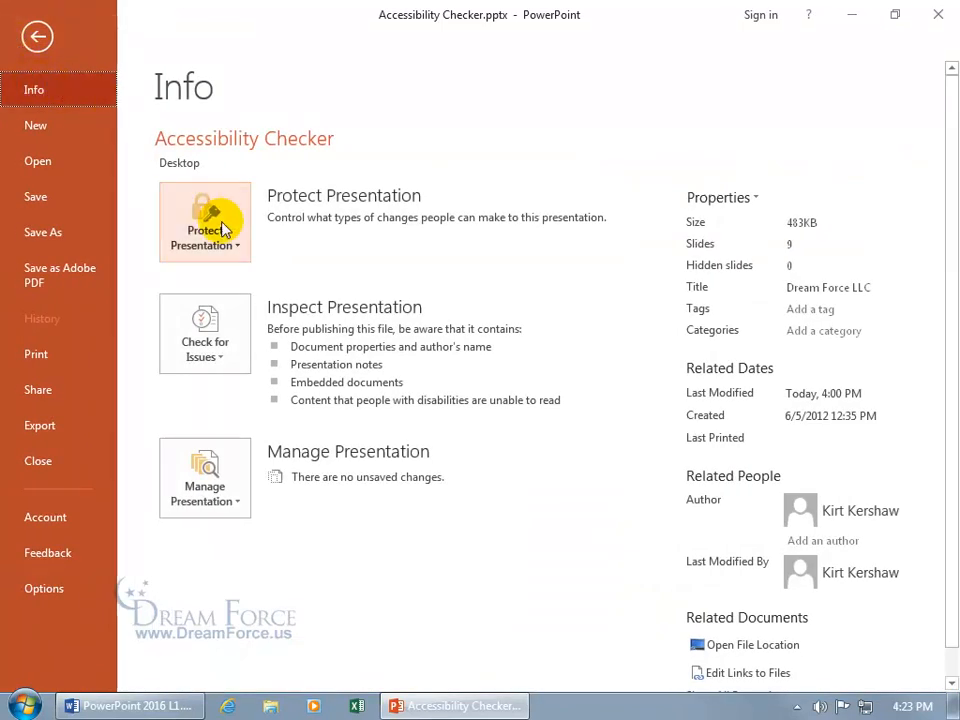
click(204, 334)
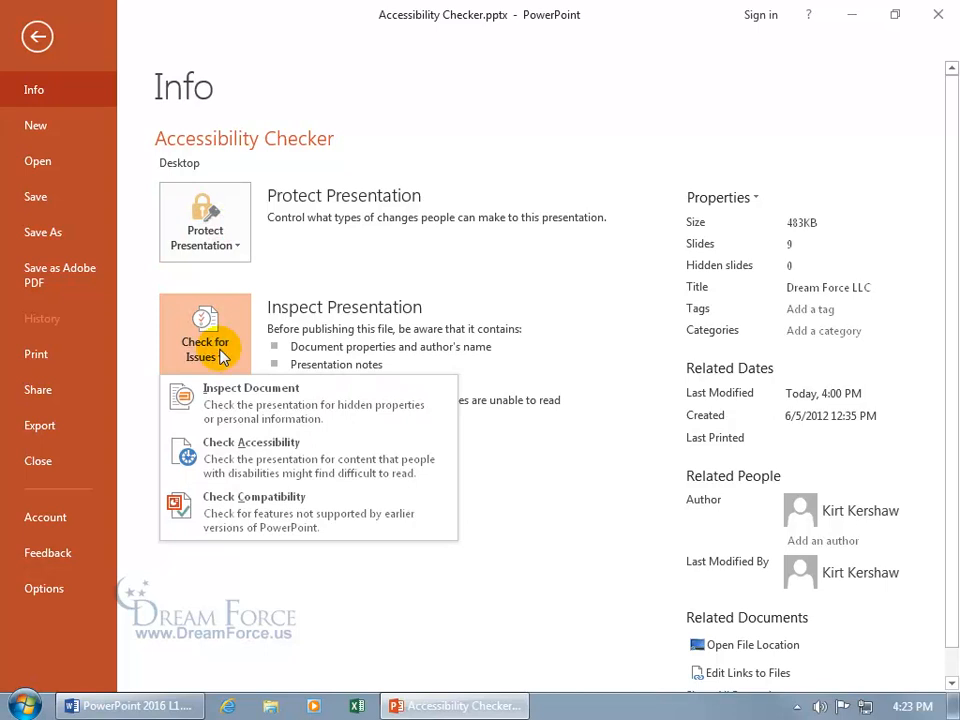
mouse_move(230, 458)
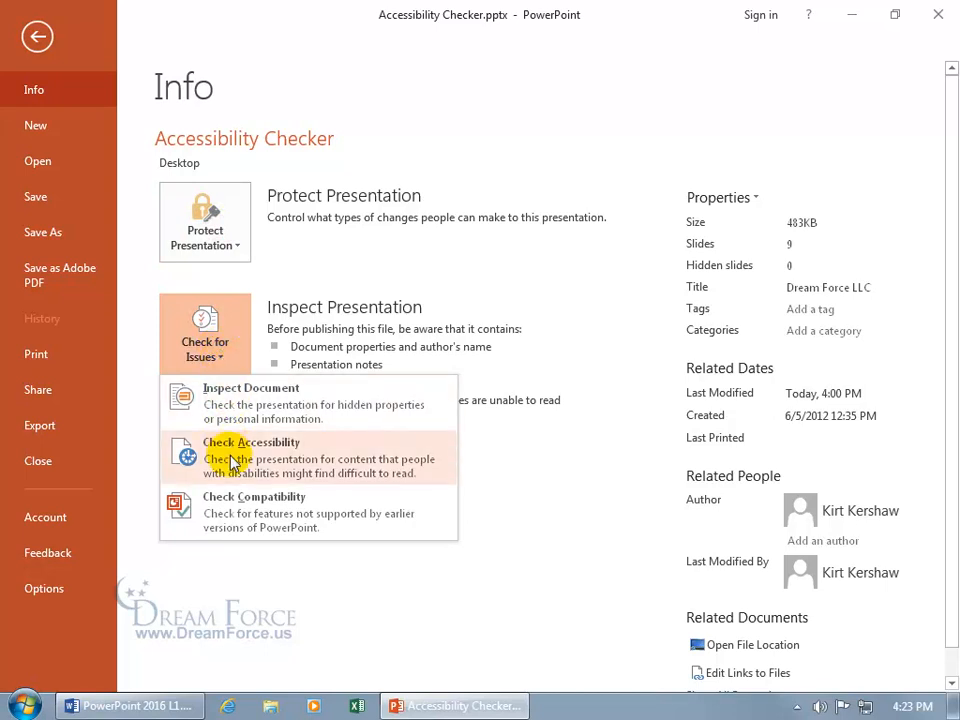
click(251, 442)
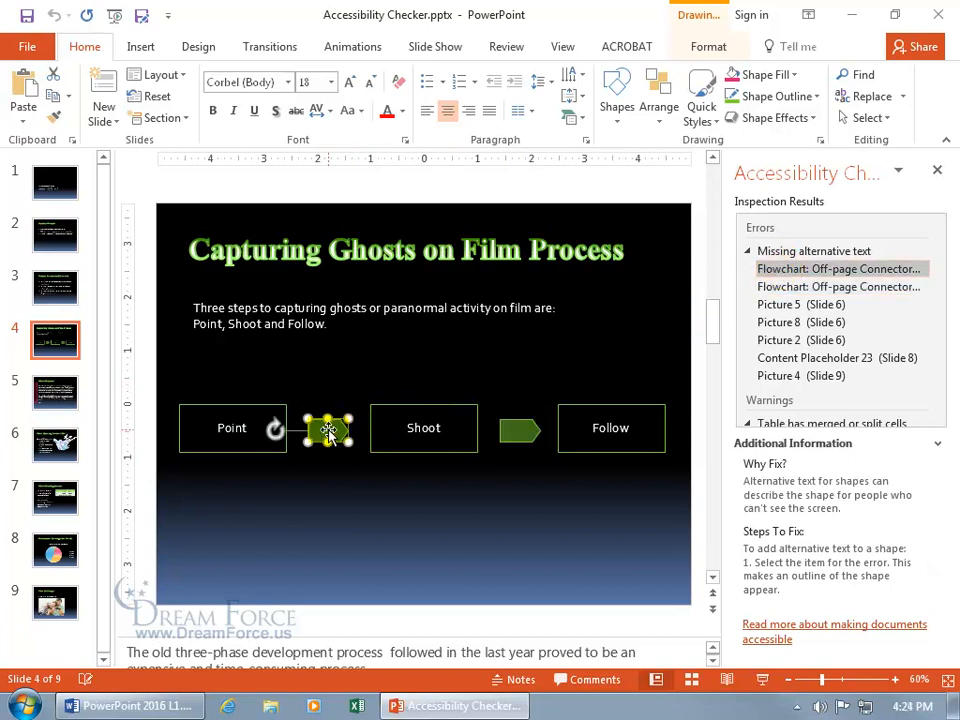
Expand the Alt Text fields under Size & Properties in the arrow's Format Shape settings
right_click(328, 430)
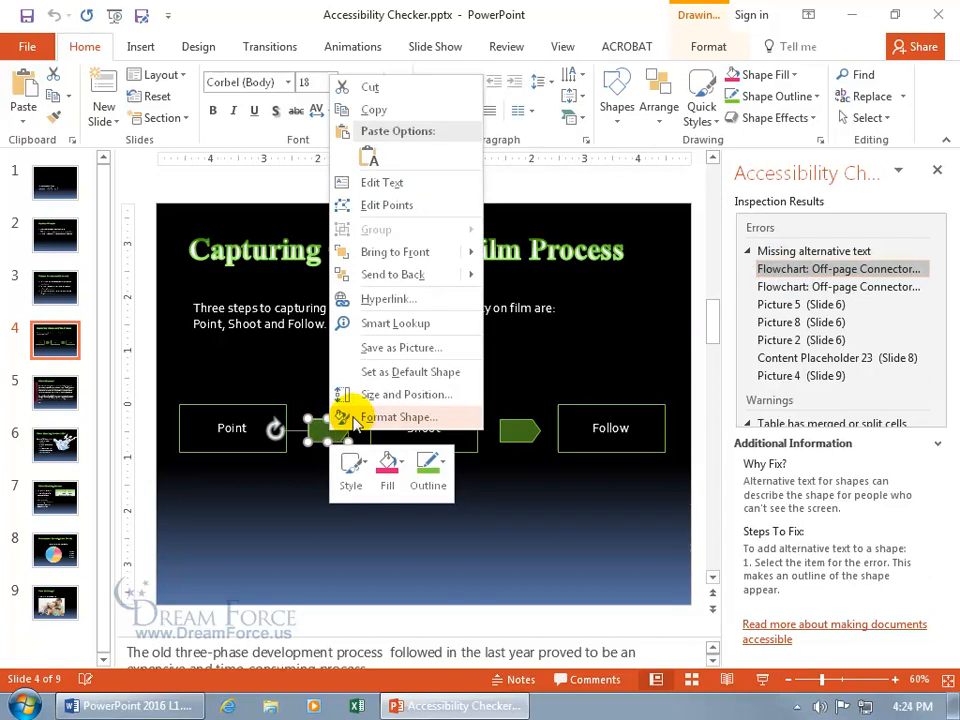
click(399, 416)
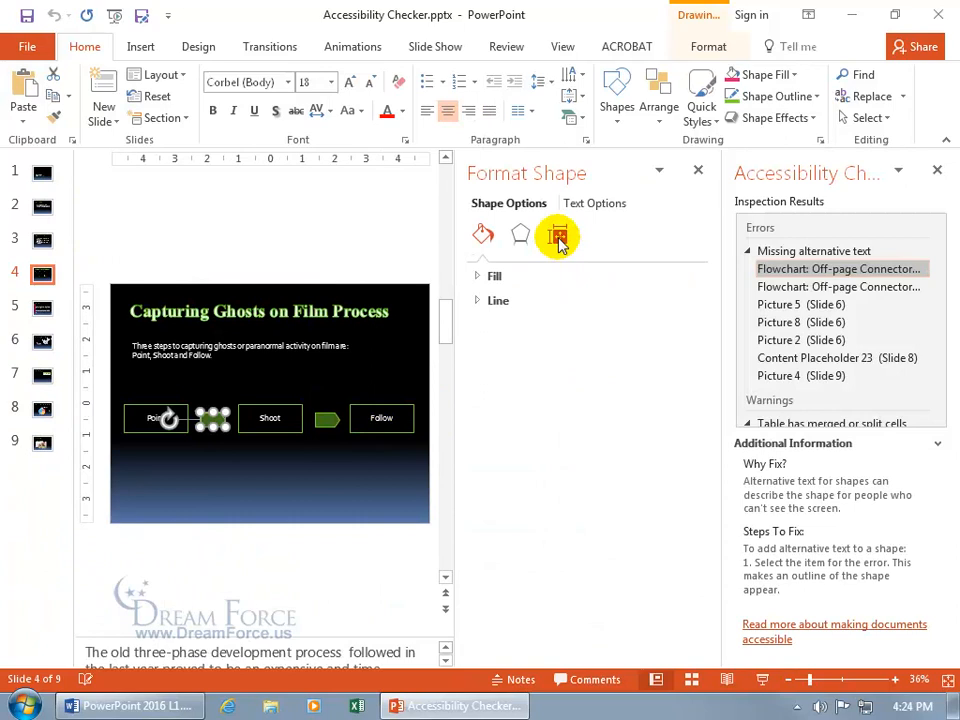
mouse_move(557, 235)
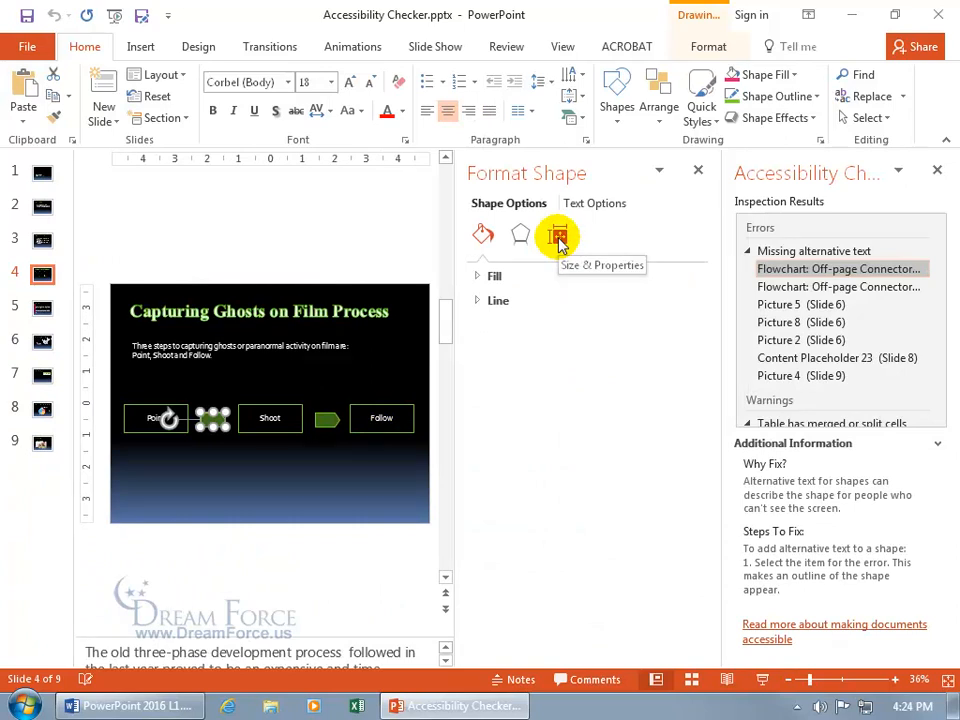
click(557, 234)
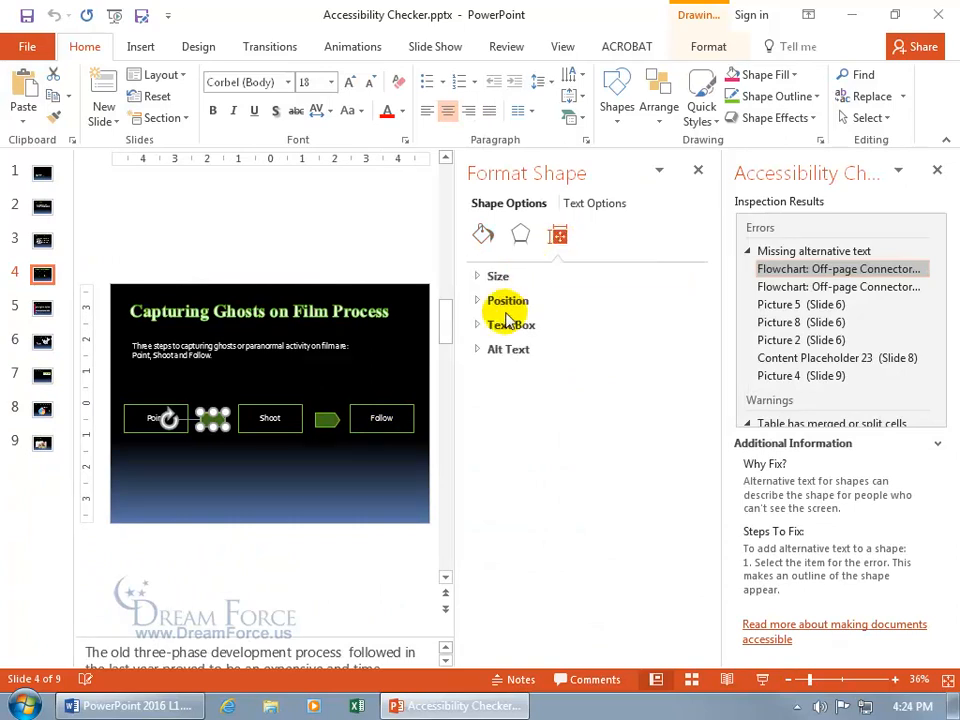
click(508, 349)
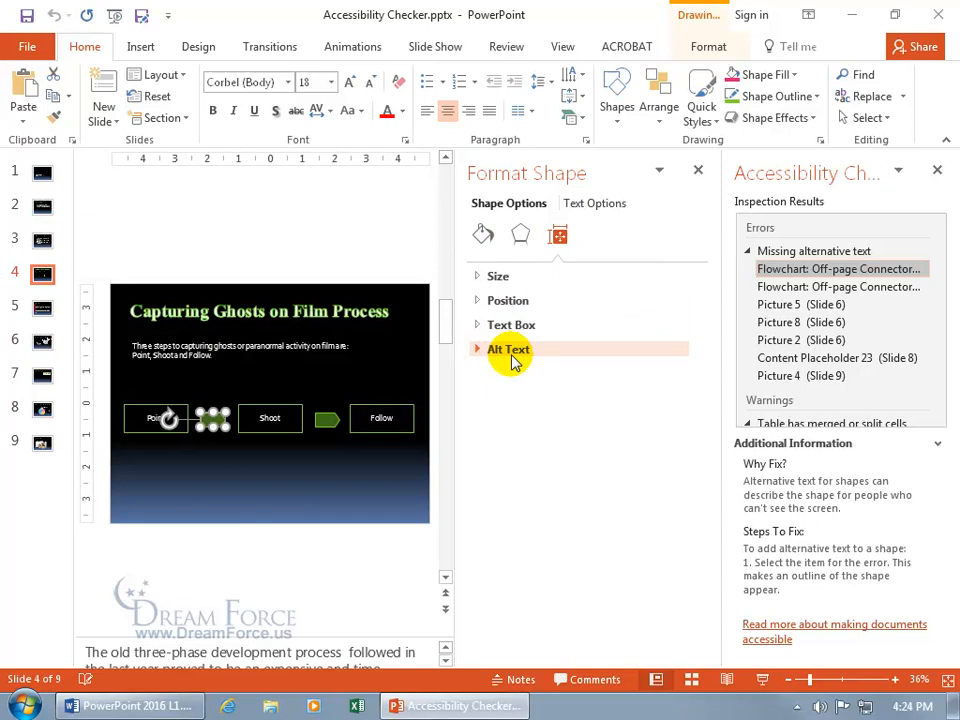
click(508, 349)
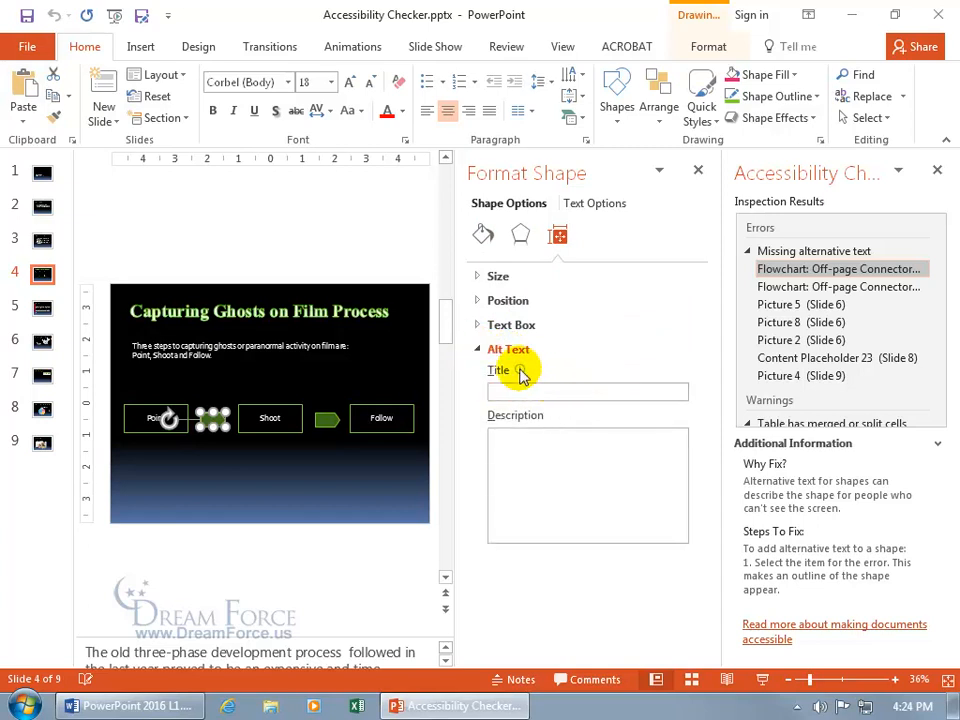
mouse_move(500, 370)
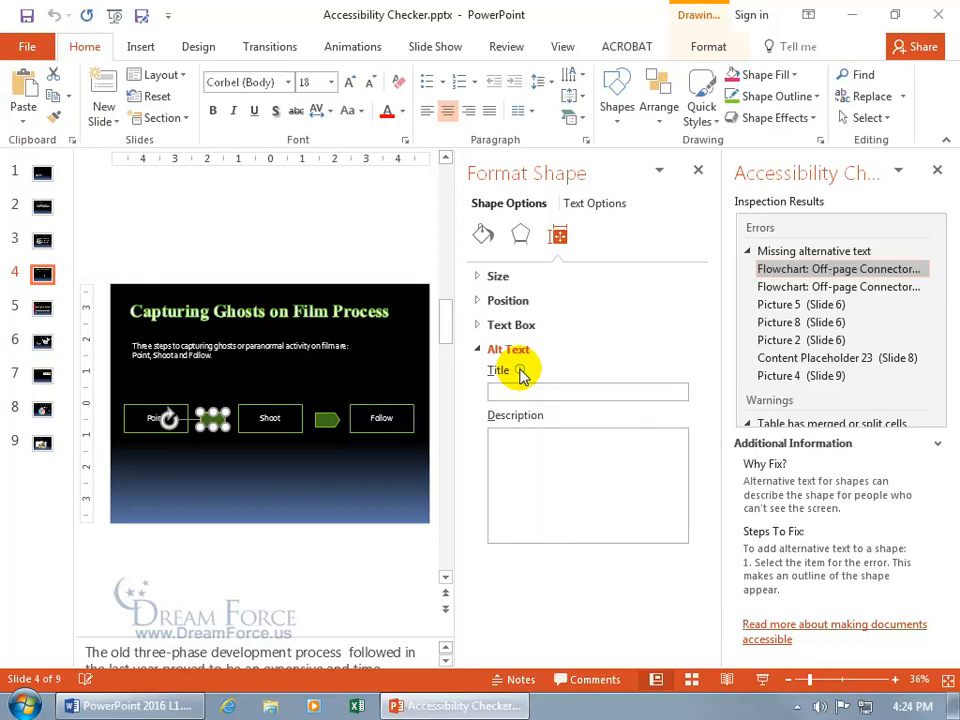
Enter alt text title 'Right Arrow' and a description saying it points to the next step
click(588, 391)
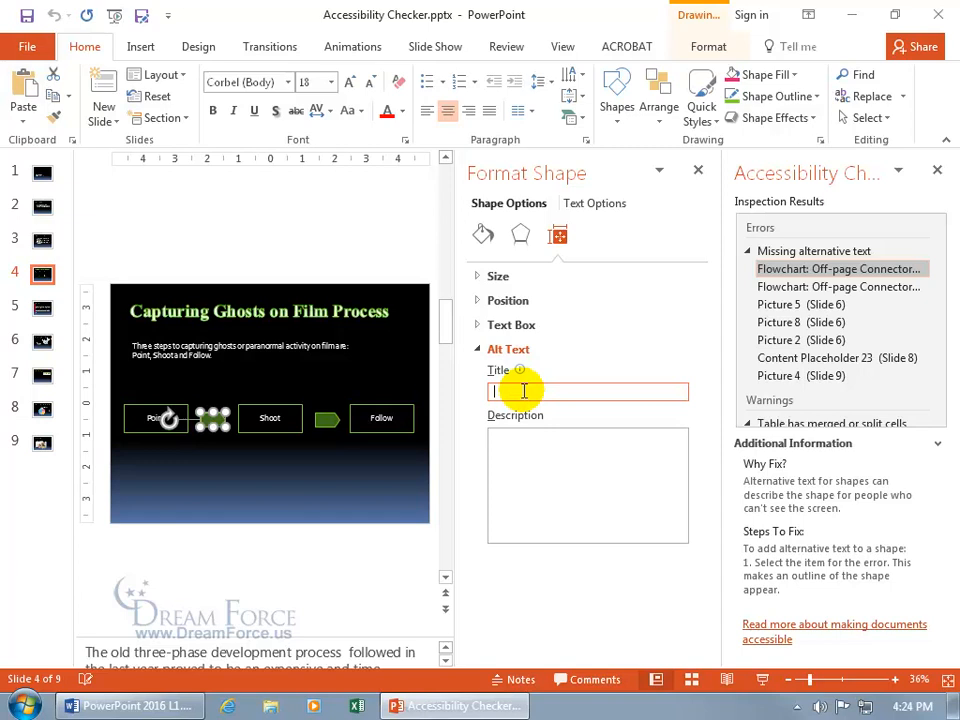
text(Right Arrow)
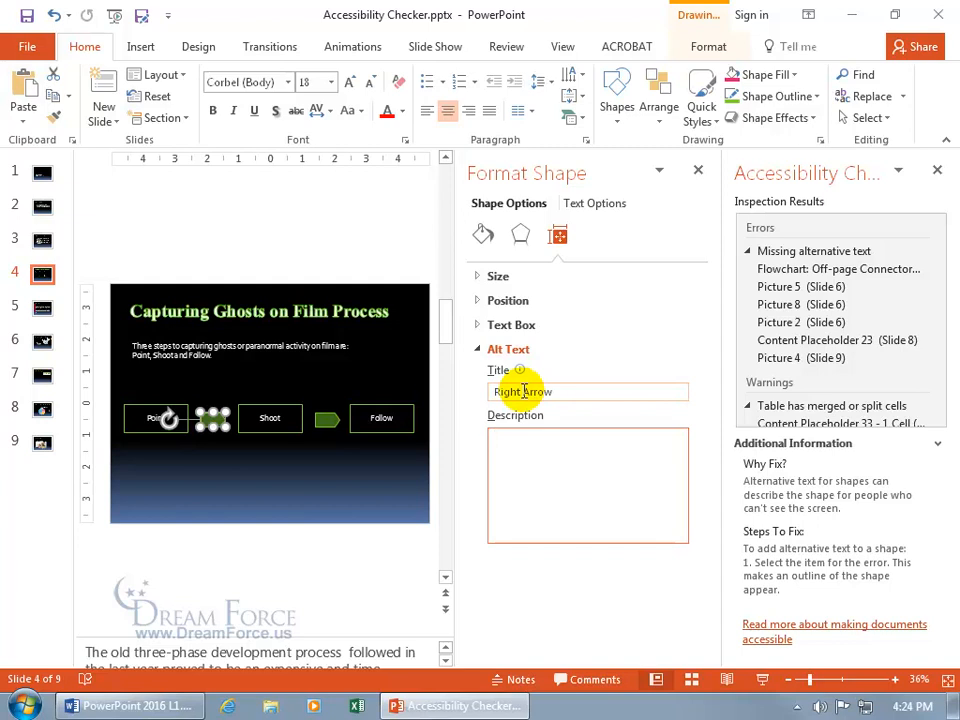
text(In the process this is an arrow)
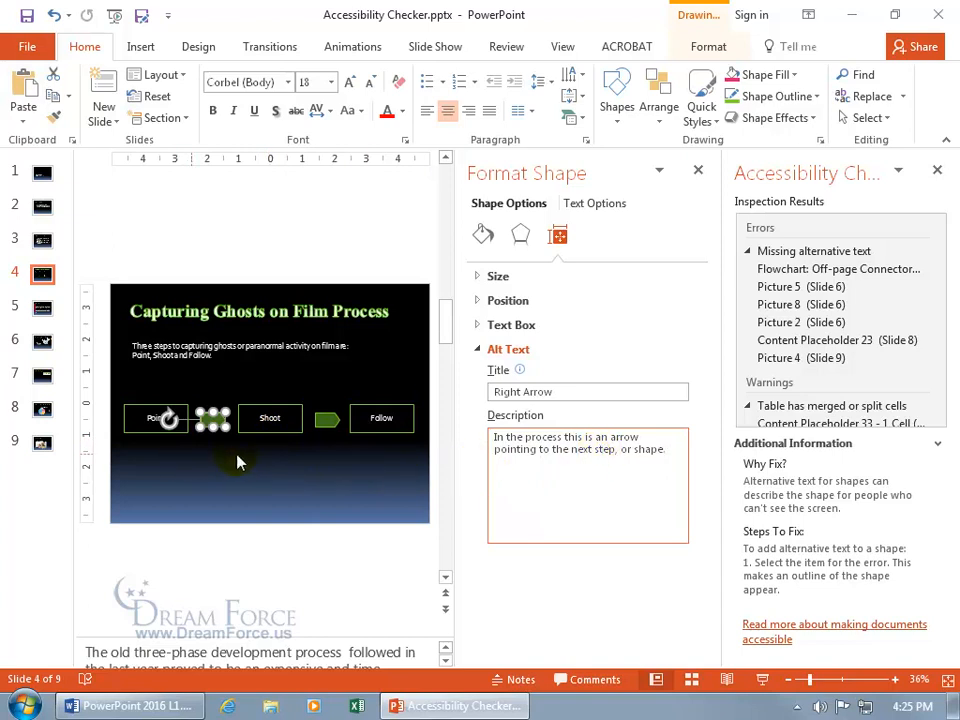
click(510, 448)
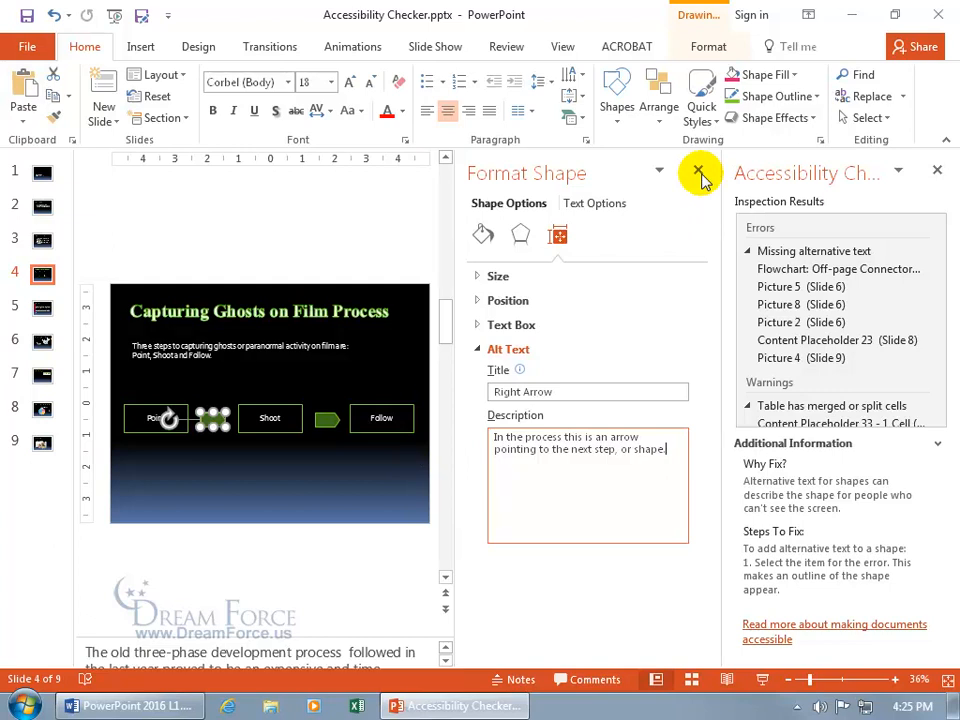
Close Format Shape, select the remaining connector error, and scroll down toward Warnings and Tips
click(699, 172)
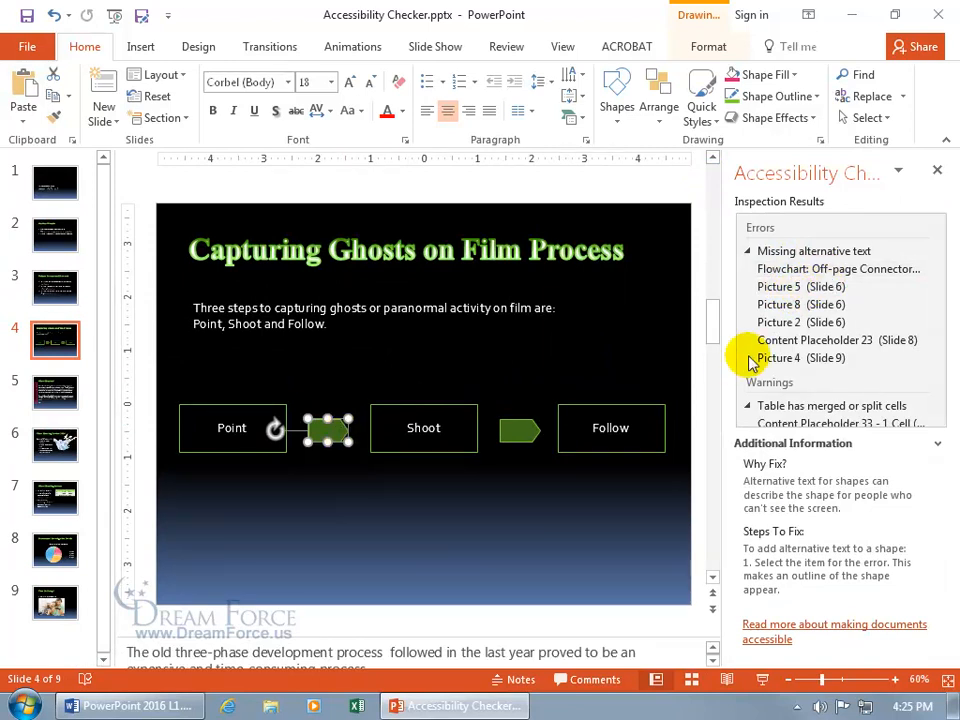
click(838, 269)
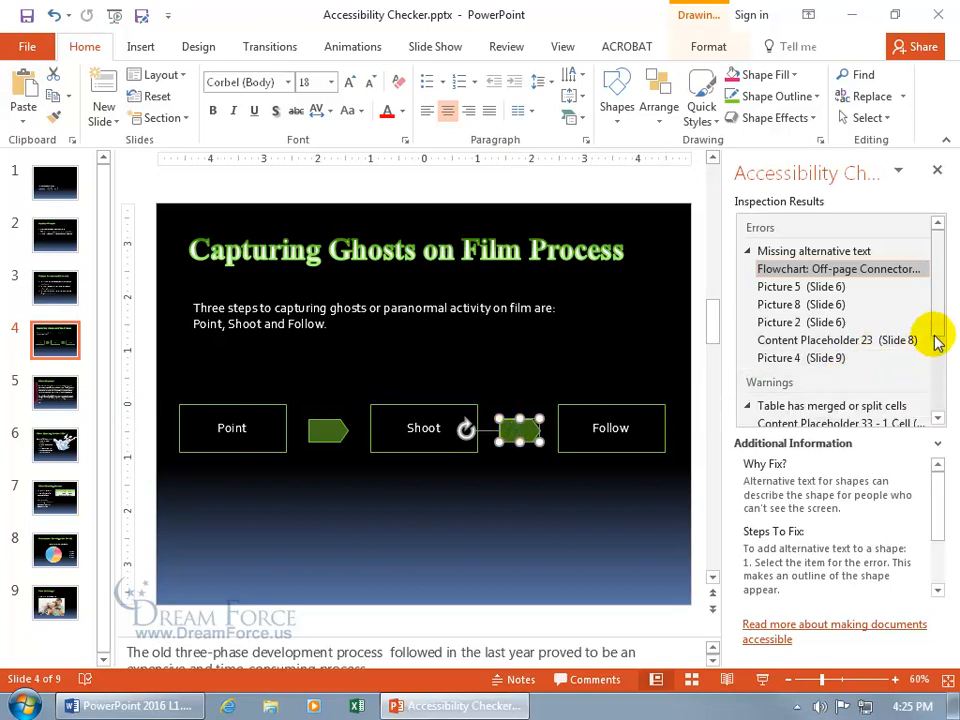
scroll(down, 3)
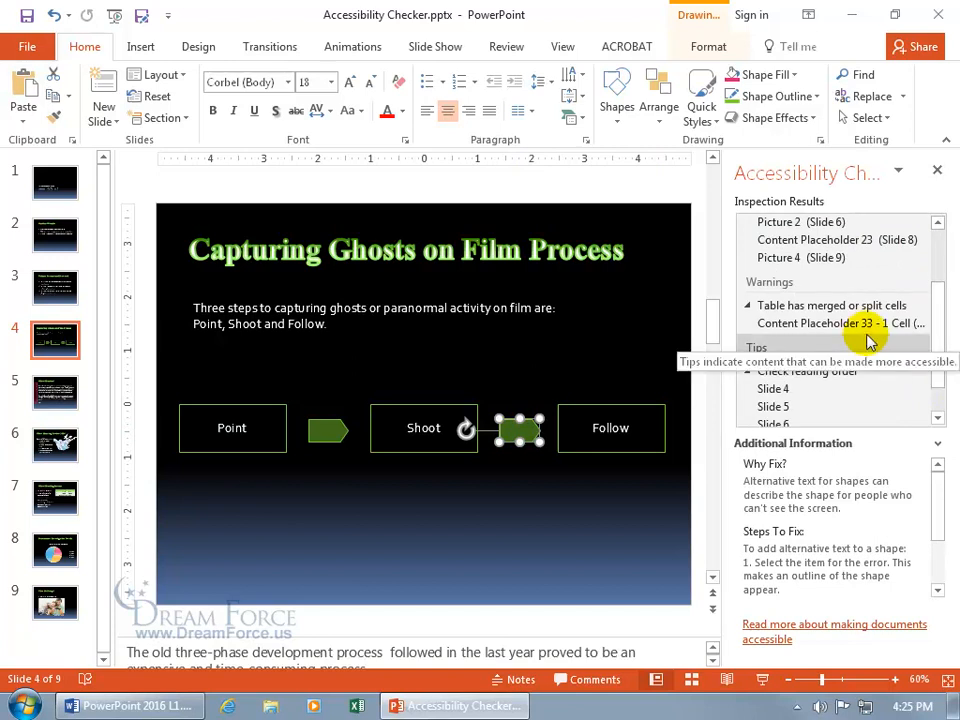
Select Content Placeholder 33 under 'Table has merged or split cells' to show slide 7's table
click(835, 322)
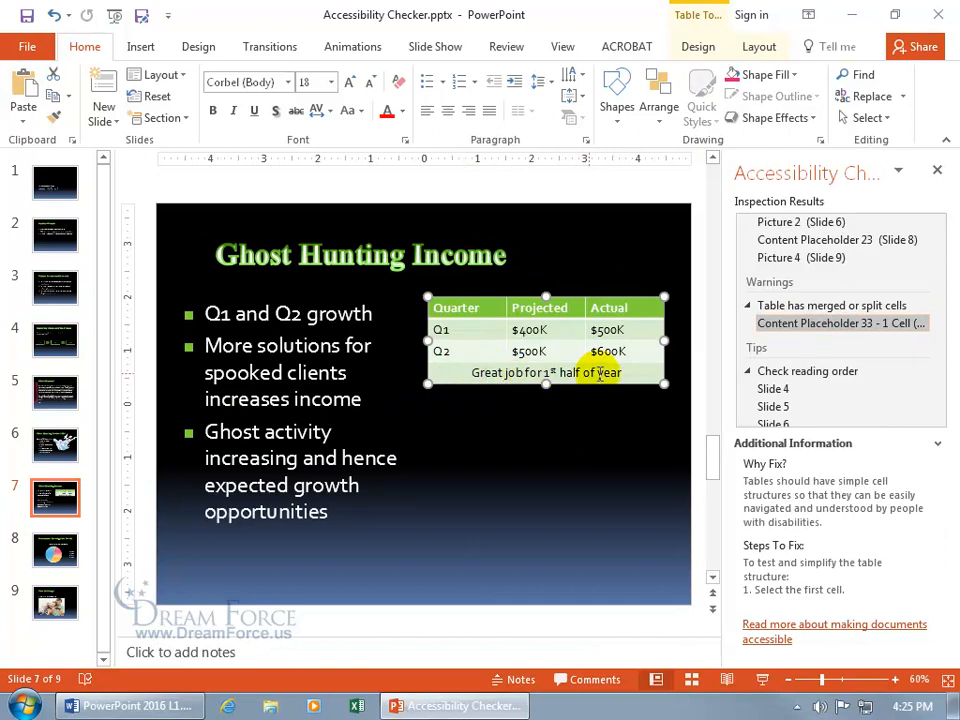
mouse_move(810, 340)
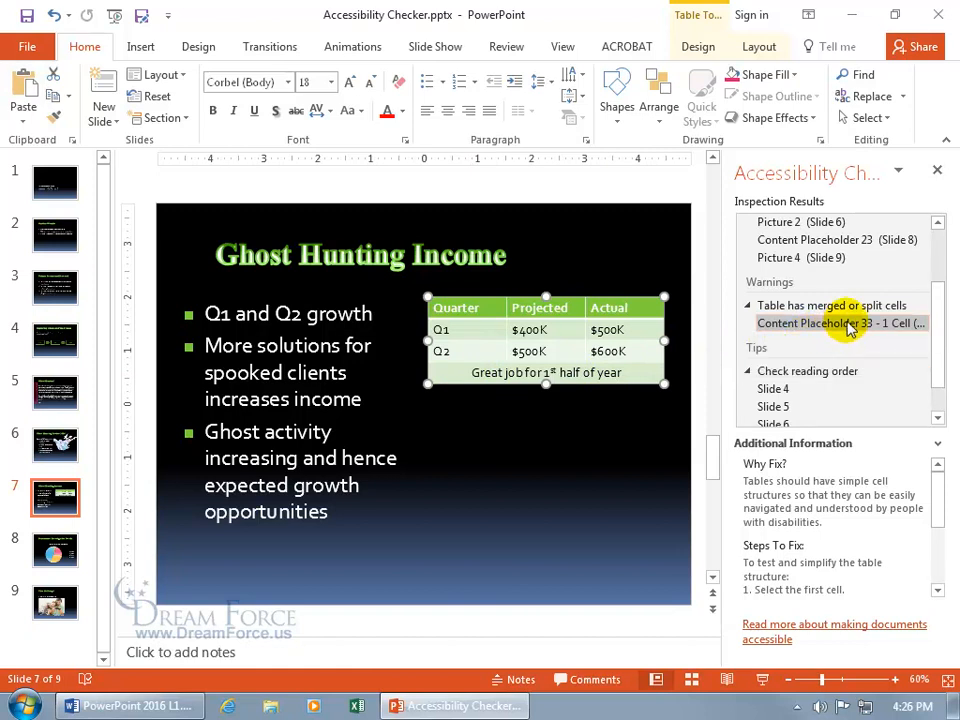
mouse_move(778, 483)
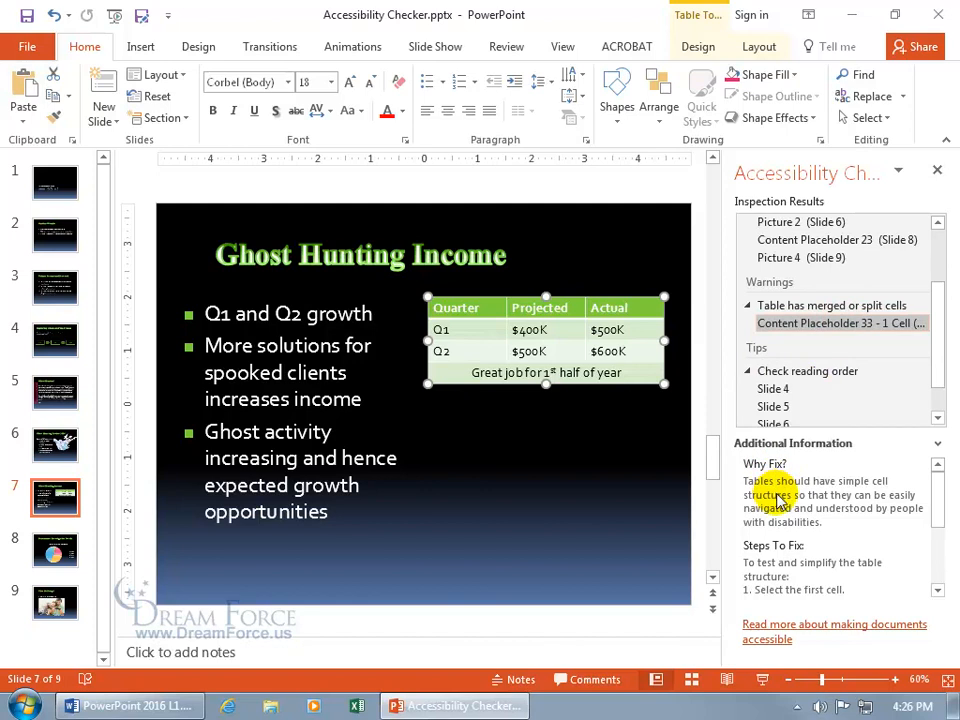
mouse_move(780, 522)
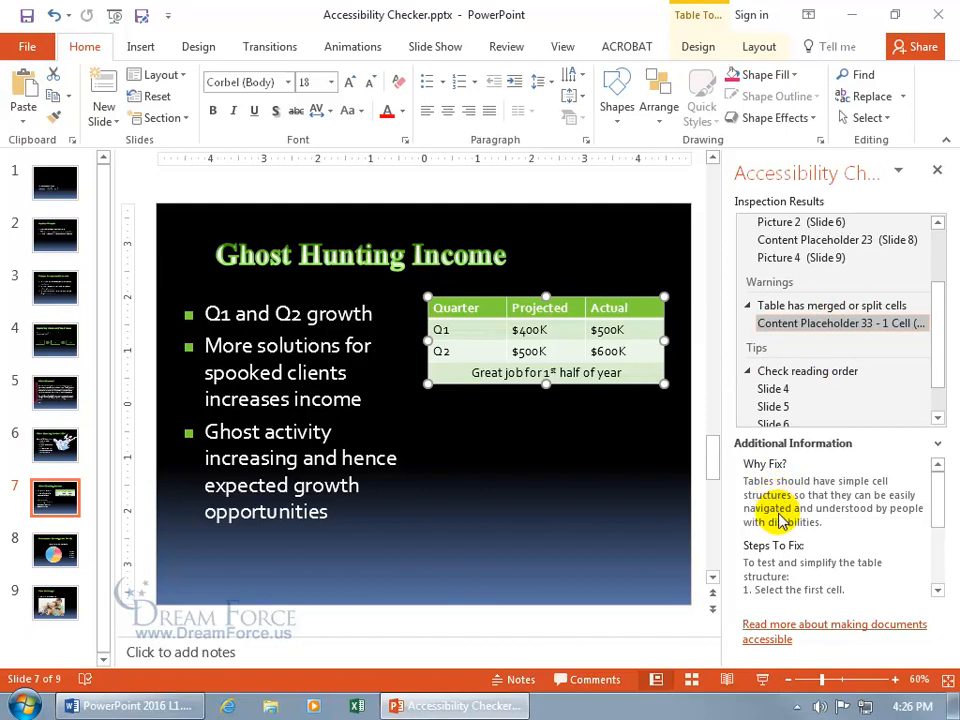
mouse_move(880, 512)
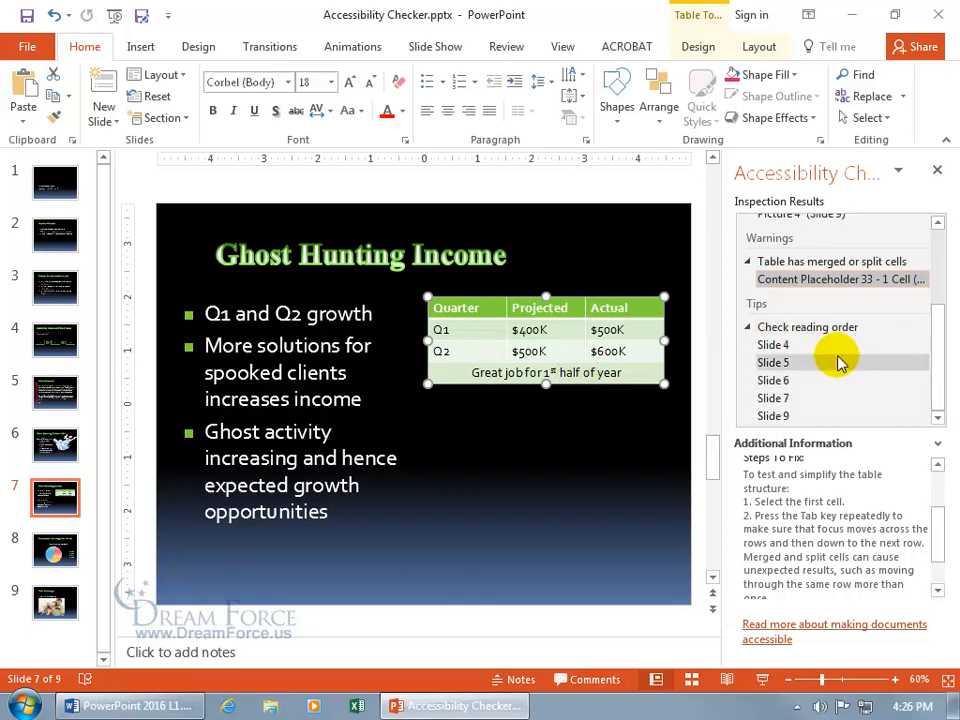
Go to slide 4, then slide 5 from the reading-order tips, and open Home > Arrange
click(772, 344)
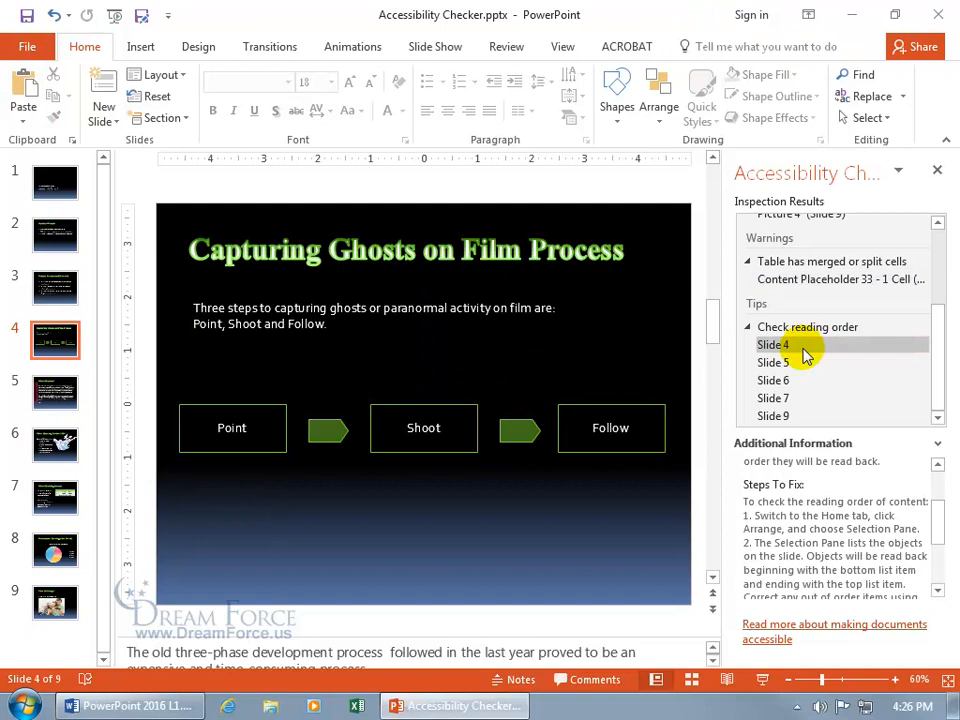
mouse_move(810, 350)
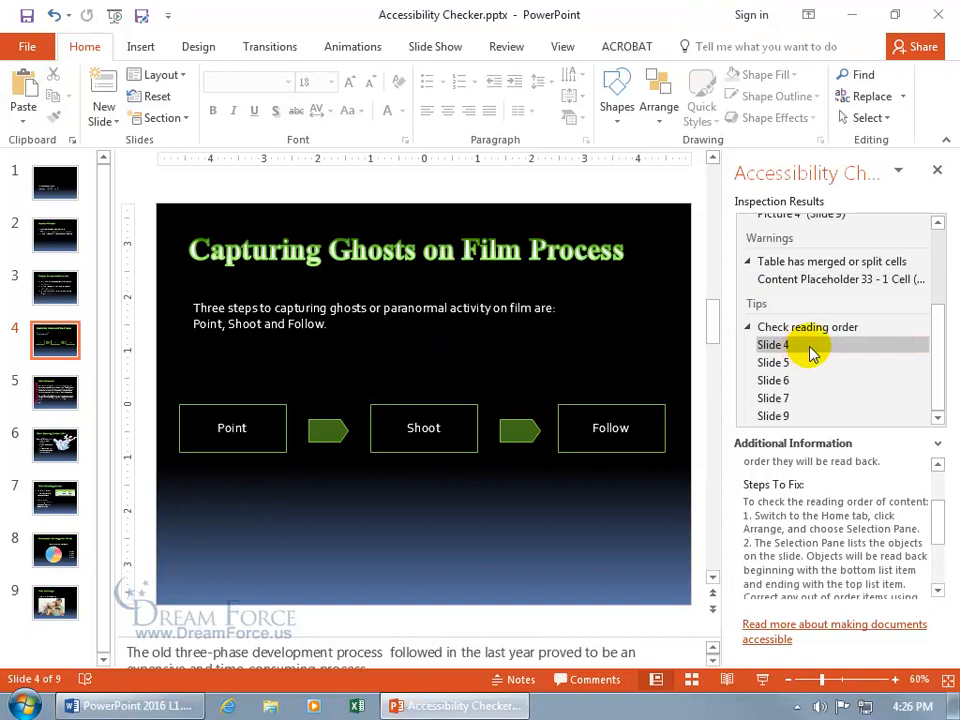
click(773, 362)
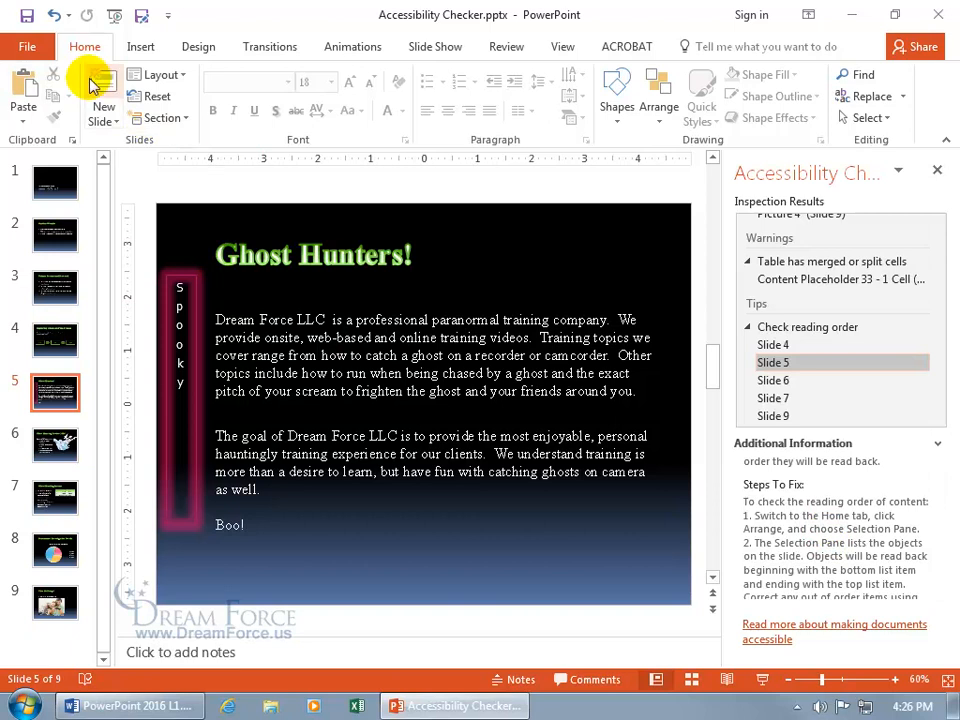
click(659, 95)
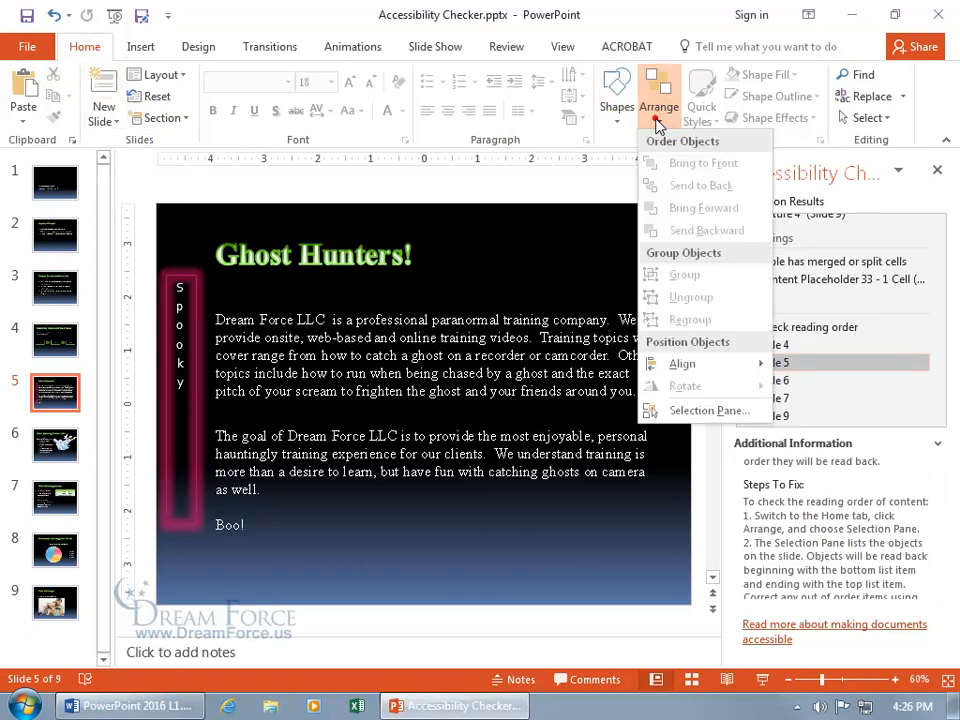
mouse_move(682, 363)
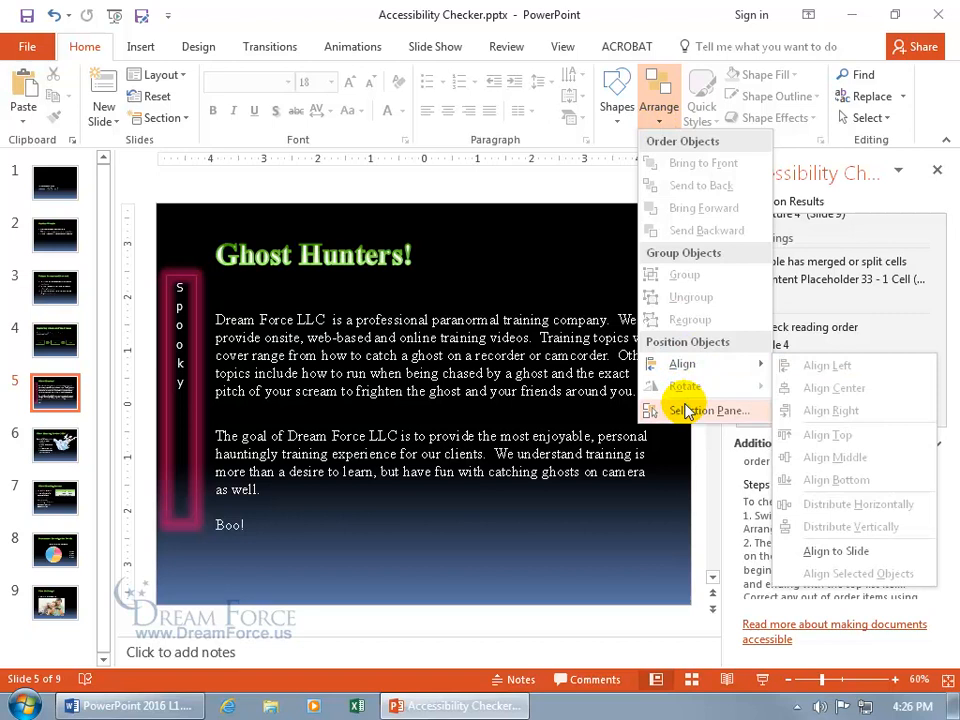
In the Selection Pane, move Title 1 to the top and select Content Placeholder 2
click(712, 410)
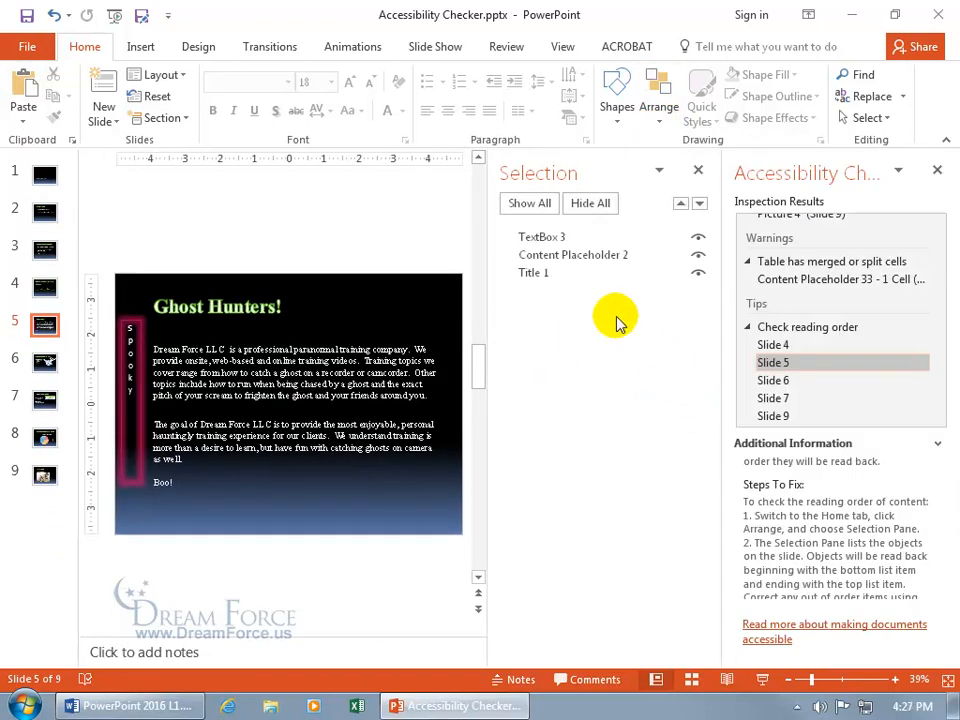
click(542, 237)
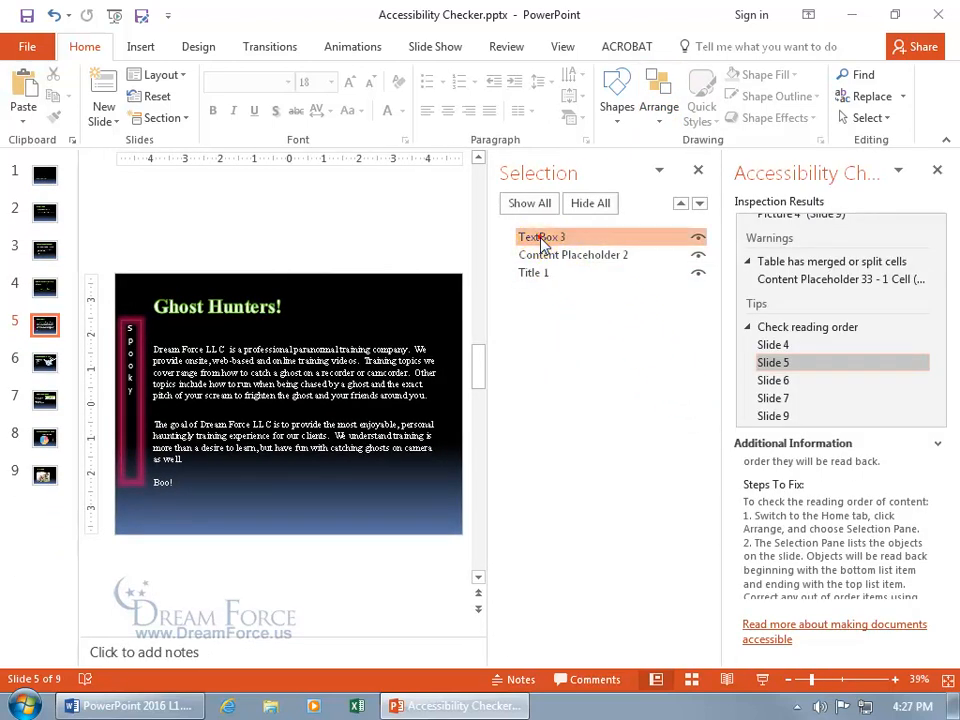
click(572, 254)
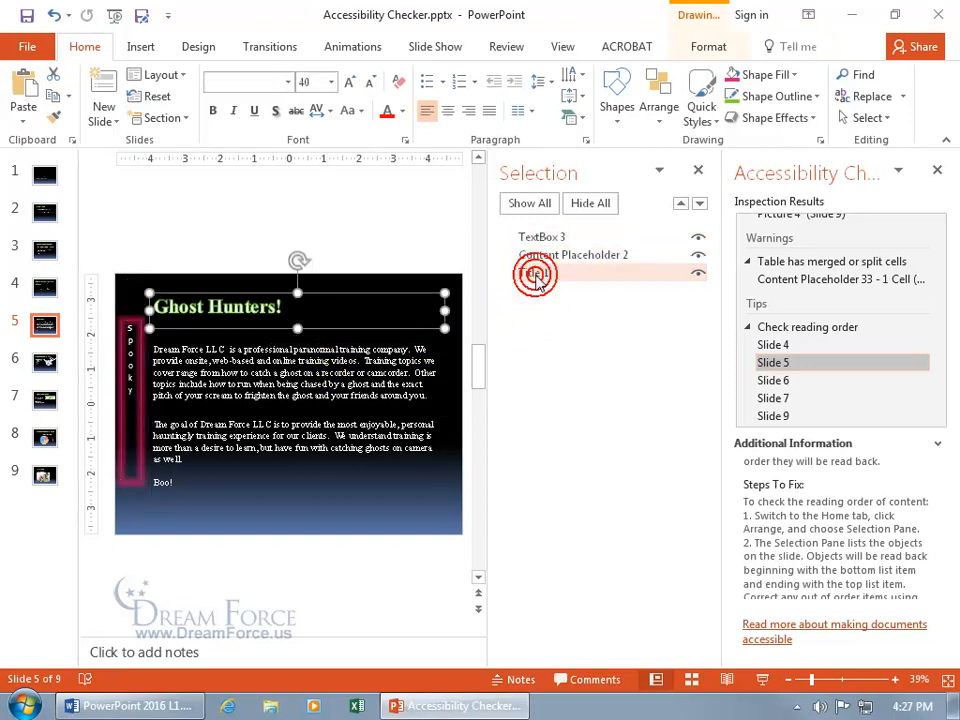
click(535, 274)
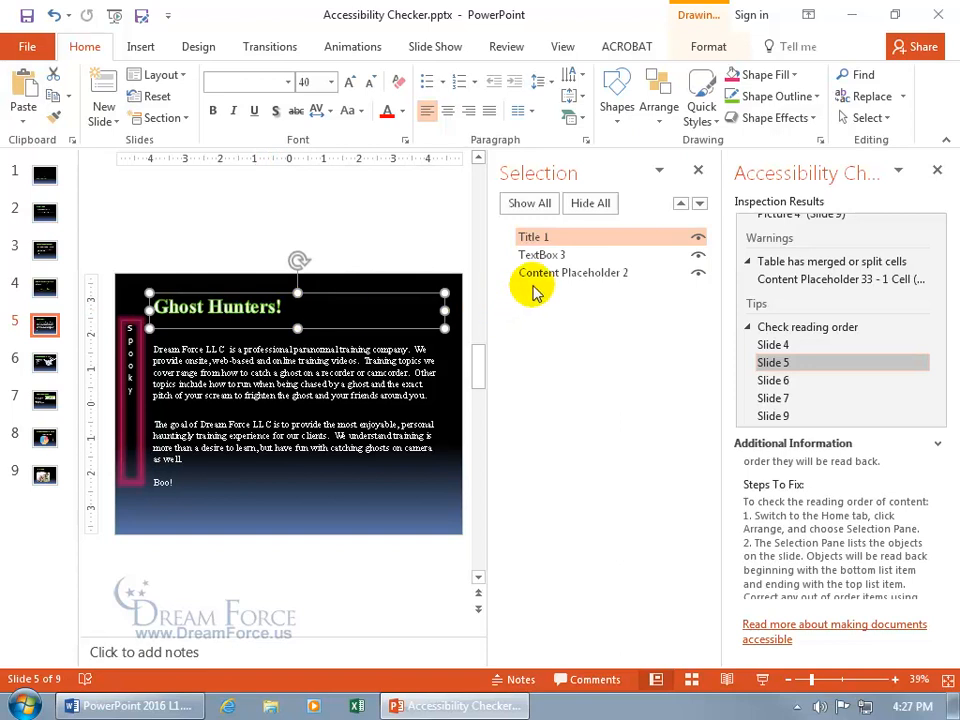
click(573, 272)
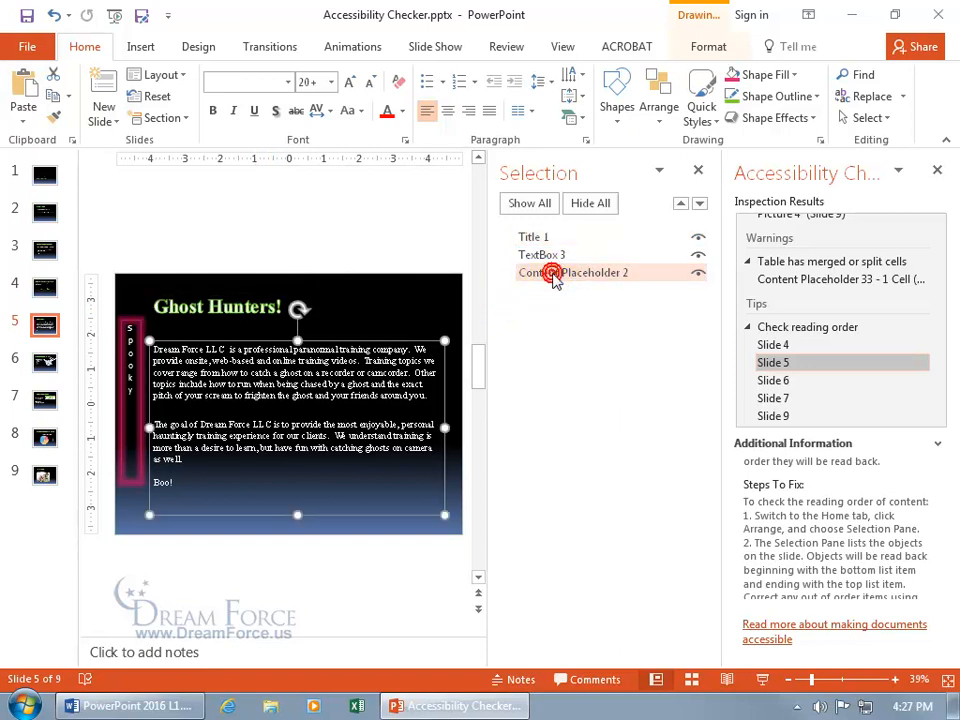
click(574, 272)
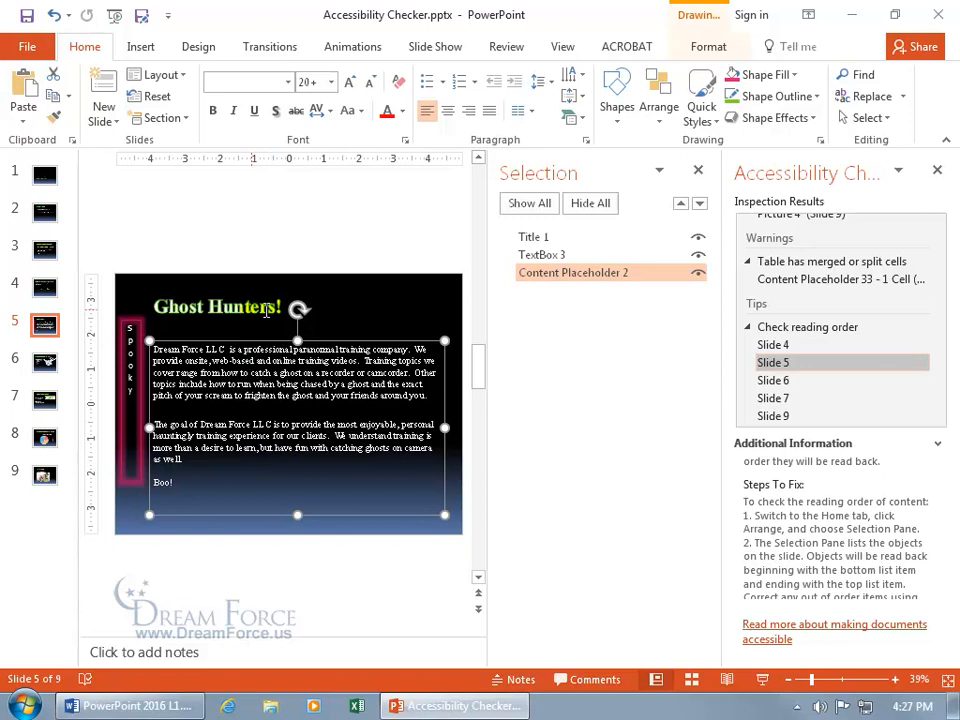
click(541, 254)
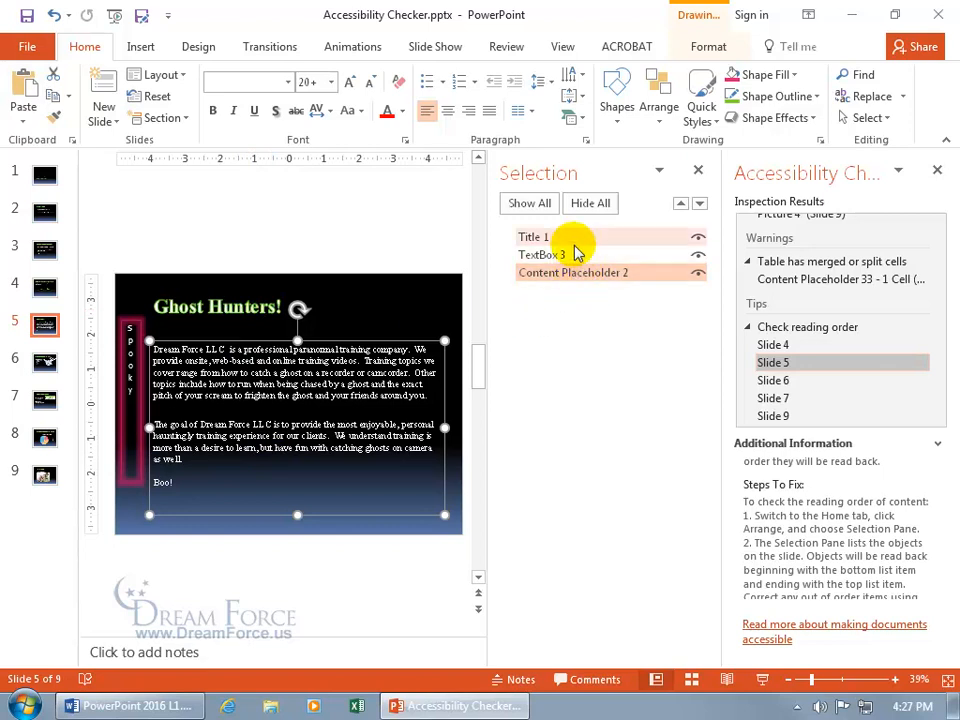